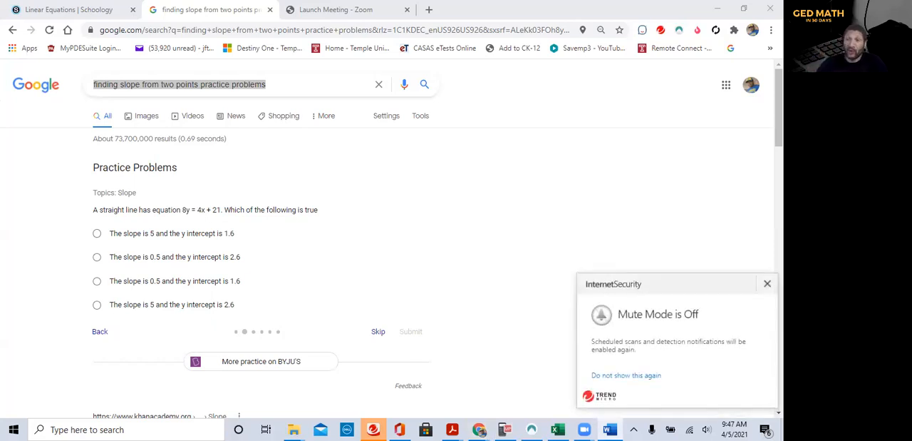
Dismiss the Trend Micro 'Mute Mode is Off' notification over the slope question.
{"action": "left_click", "coordinate": [768, 283]}
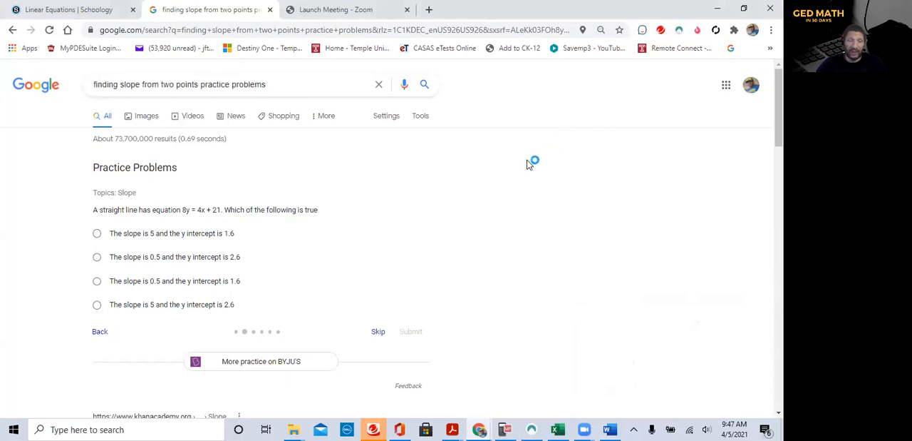
{"action": "mouse_move", "coordinate": [545, 167]}
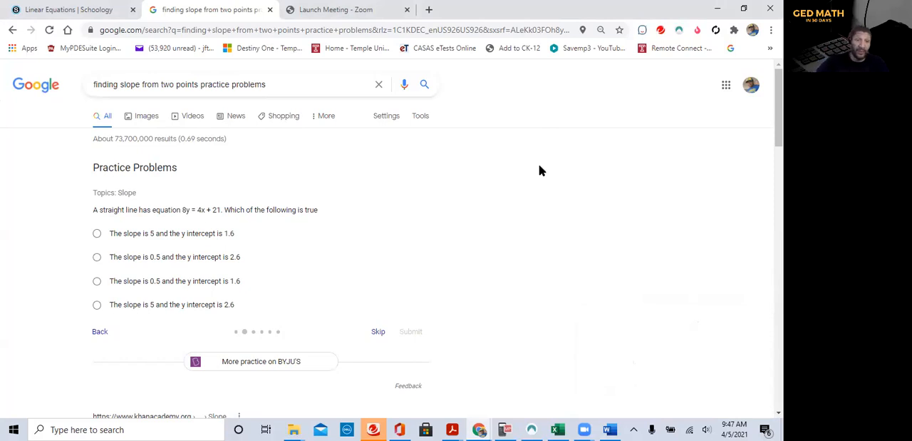
{"action": "mouse_move", "coordinate": [190, 235]}
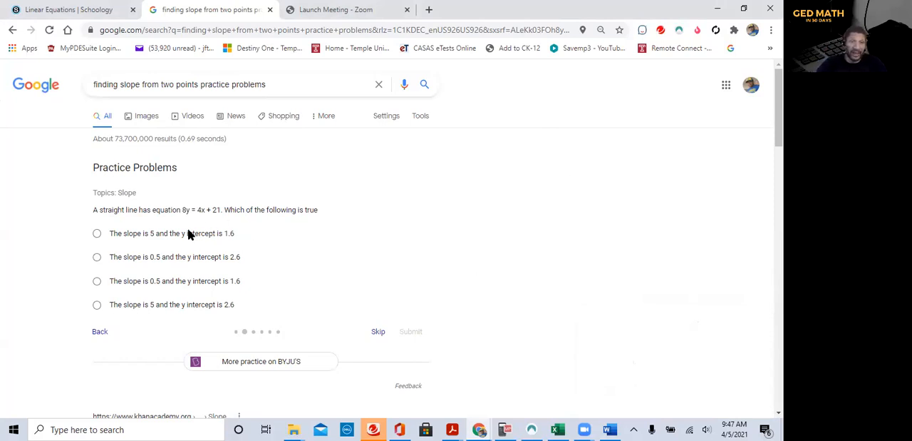
{"action": "mouse_move", "coordinate": [379, 257]}
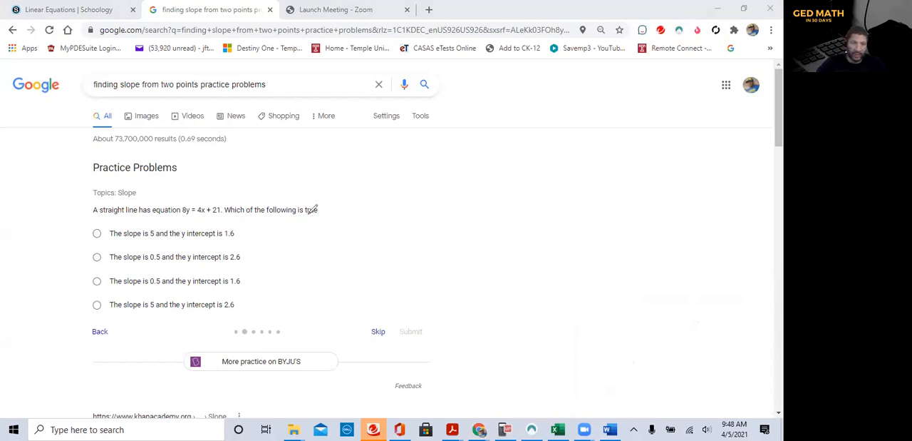
{"action": "mouse_move", "coordinate": [420, 206]}
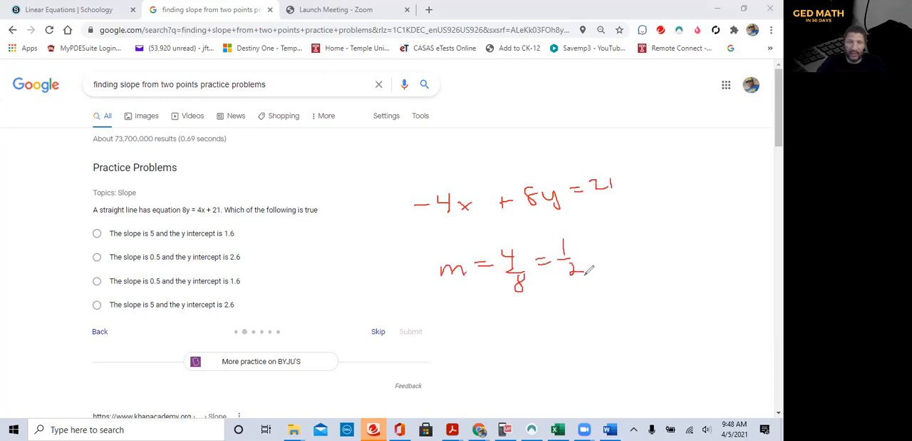
{"action": "left_click_drag", "start_coordinate": [485, 328], "coordinate": [549, 321]}
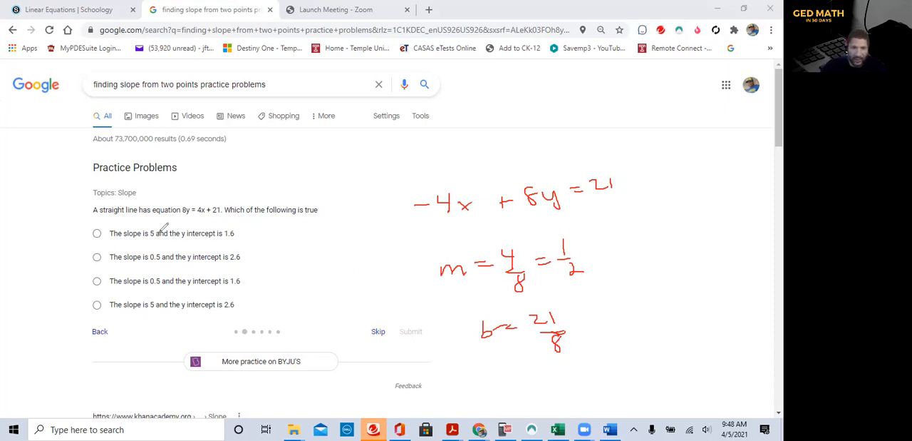
{"action": "mouse_move", "coordinate": [161, 267]}
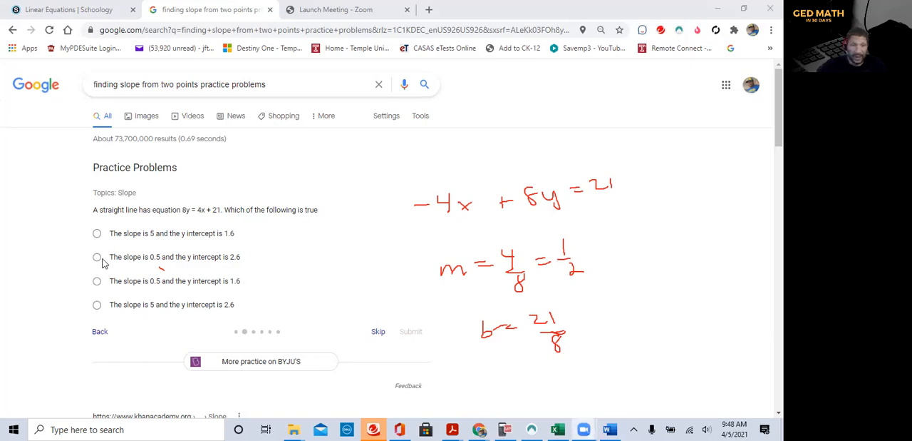
Answer 'slope 0.5 and y intercept 2.6' for 8y = 4x + 21 and submit it.
{"action": "left_click", "coordinate": [97, 256]}
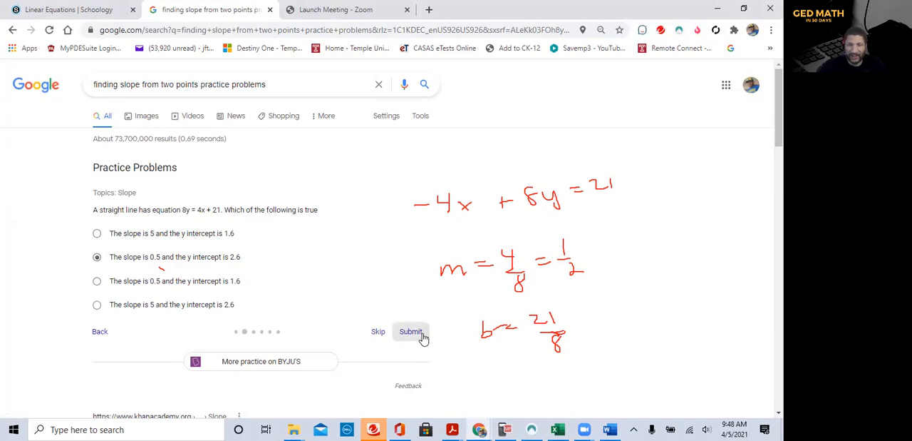
{"action": "left_click", "coordinate": [410, 331]}
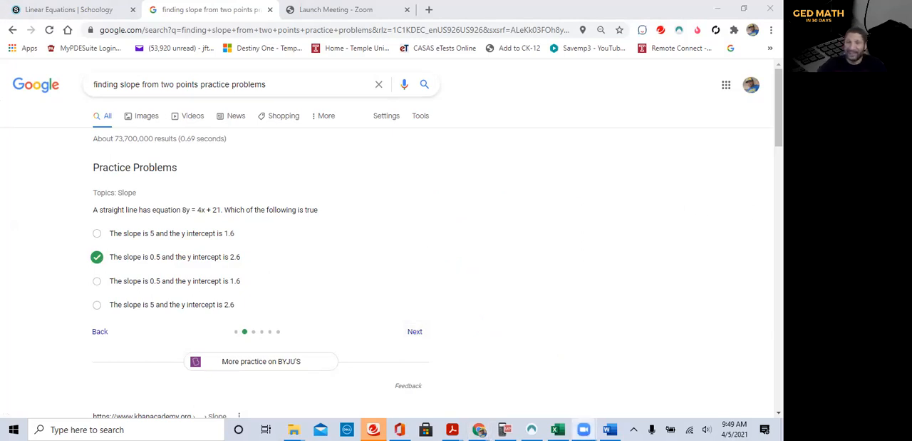
{"action": "mouse_move", "coordinate": [211, 155]}
{"action": "type", "text": "percen"}
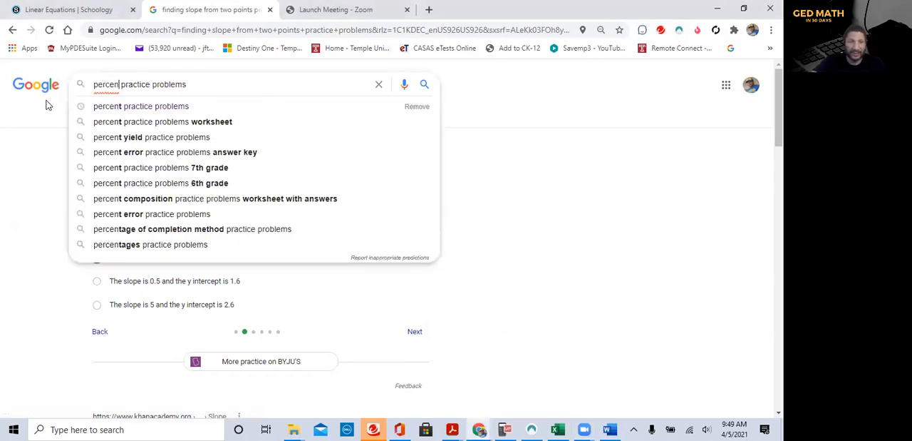
Search 'percent practice problems', answer 'multiply by 100' on the Kahoot! question, and view the CK-12 question.
{"action": "left_click", "coordinate": [140, 106]}
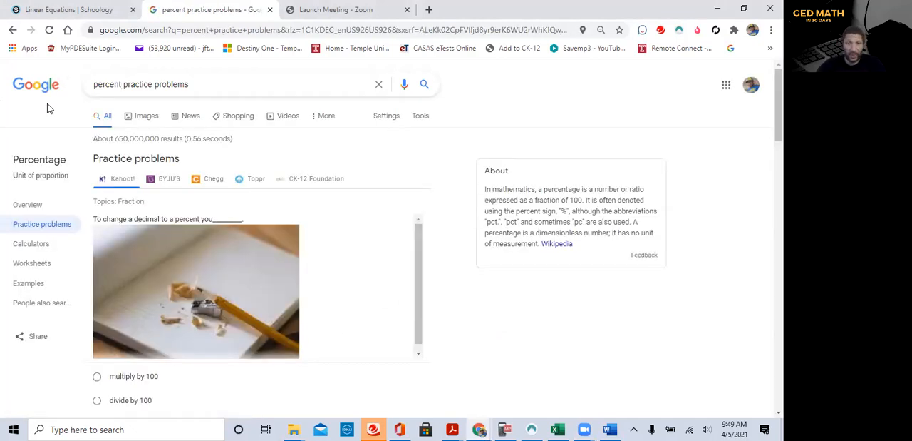
{"action": "mouse_move", "coordinate": [169, 185]}
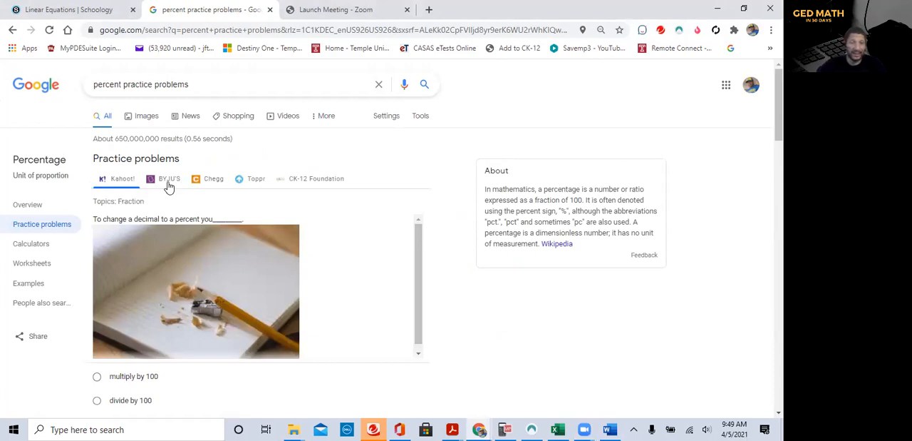
{"action": "mouse_move", "coordinate": [194, 186]}
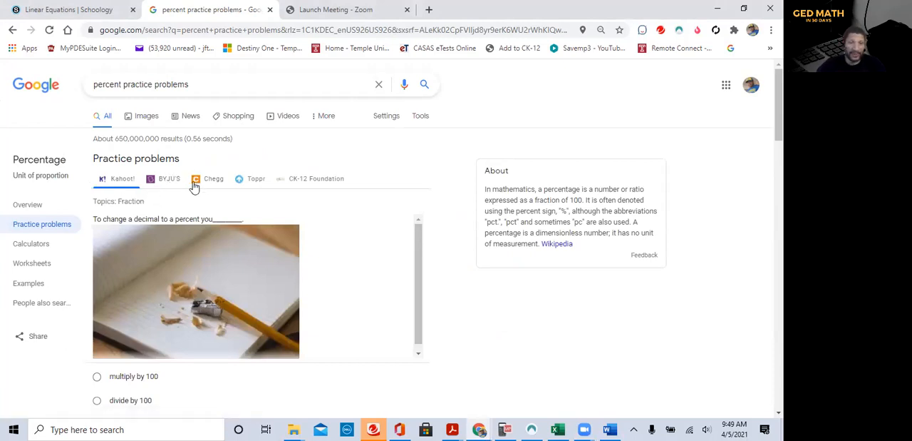
{"action": "scroll", "scroll_direction": "down", "scroll_amount": 3}
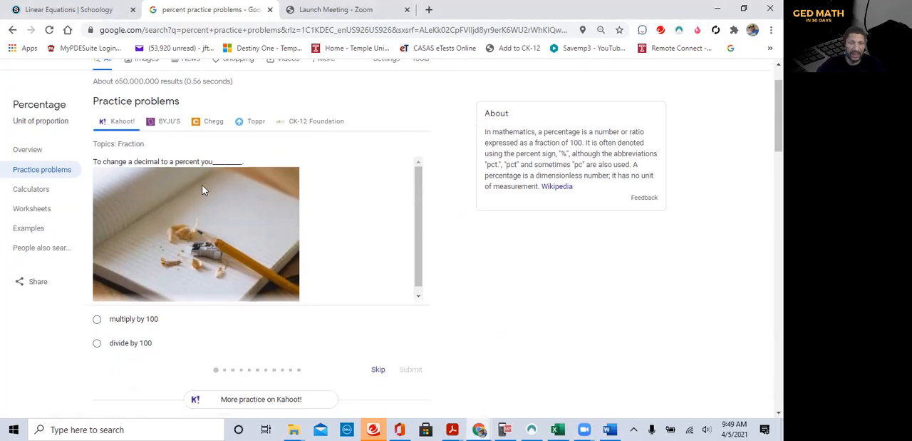
{"action": "mouse_move", "coordinate": [197, 177]}
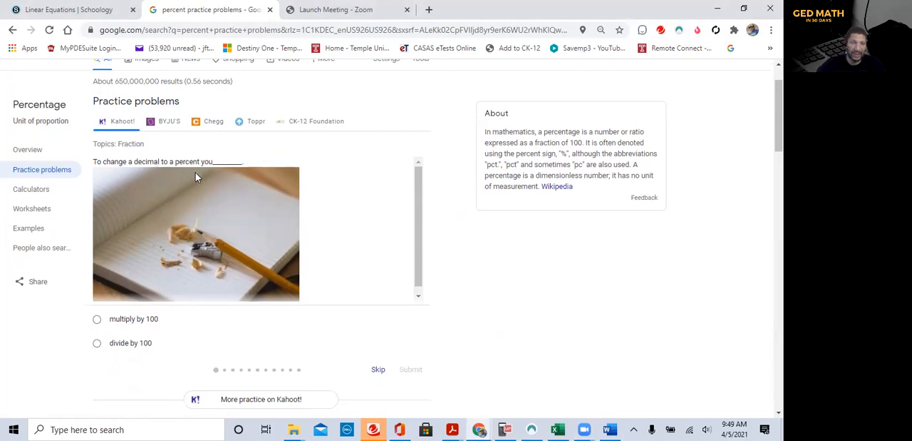
{"action": "mouse_move", "coordinate": [97, 326]}
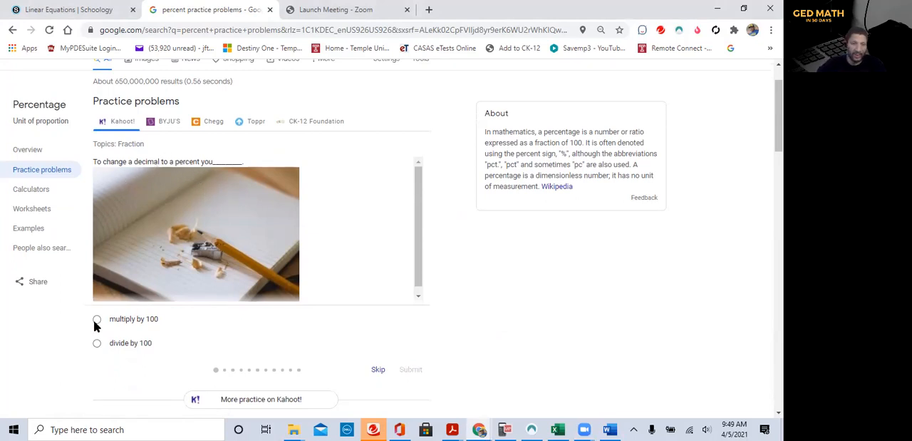
{"action": "left_click", "coordinate": [97, 318]}
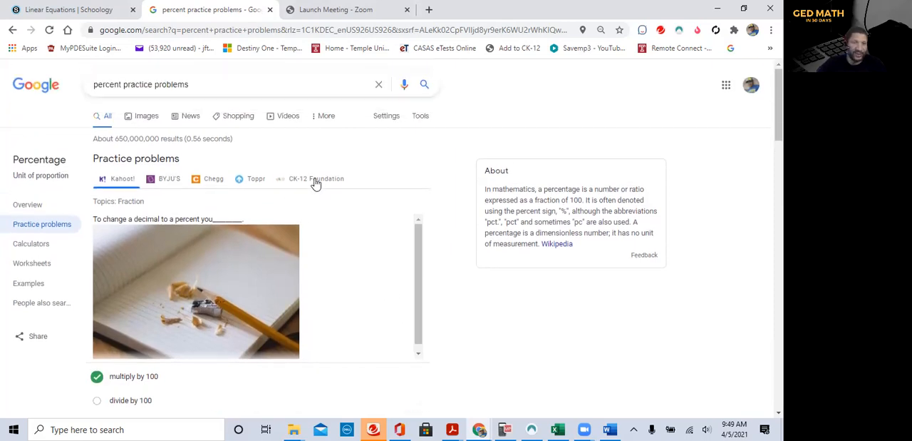
{"action": "left_click", "coordinate": [316, 179]}
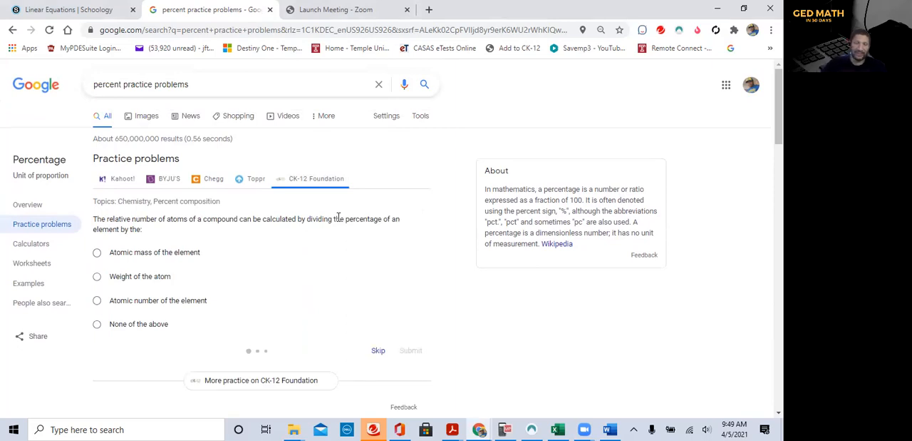
{"action": "mouse_move", "coordinate": [193, 211]}
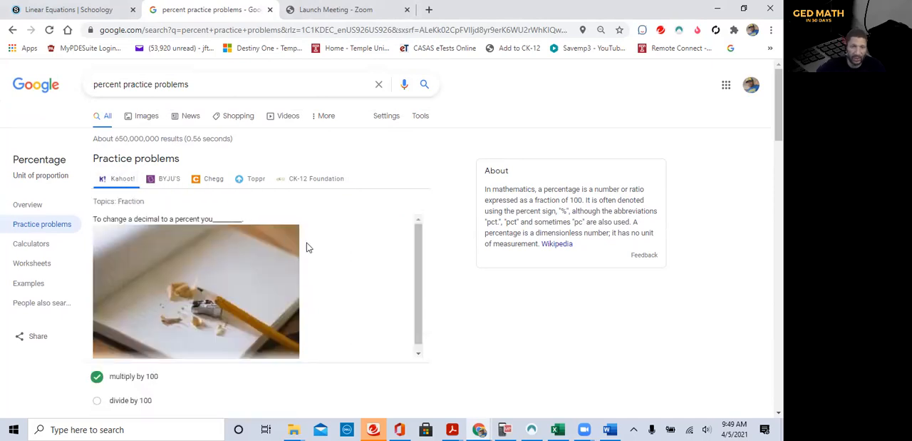
Advance to 'What is 16% of 50?', answer 8, then select the word percent in the query.
{"action": "scroll", "scroll_direction": "down", "scroll_amount": 3}
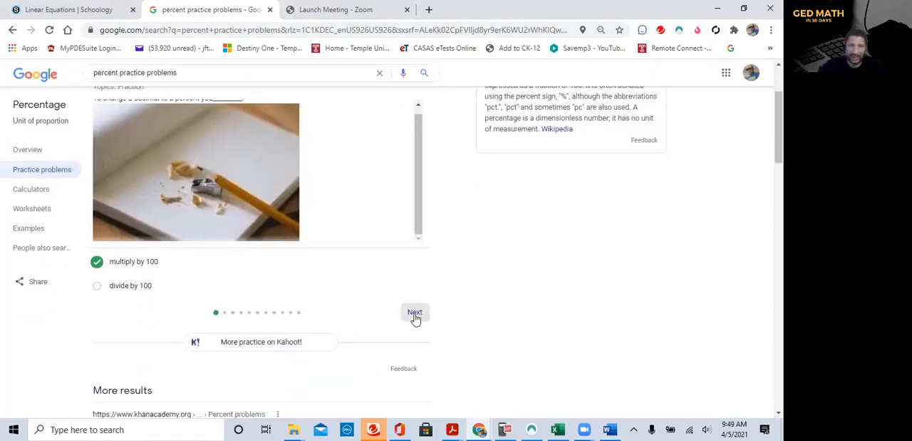
{"action": "left_click", "coordinate": [415, 313]}
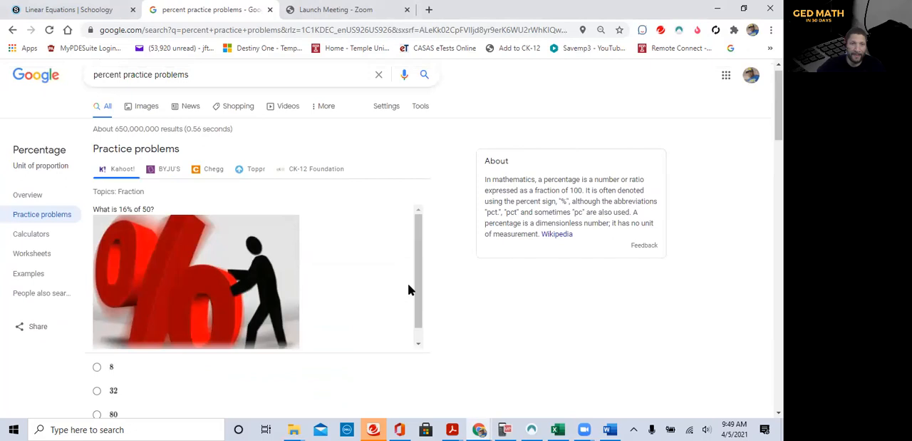
{"action": "mouse_move", "coordinate": [762, 245]}
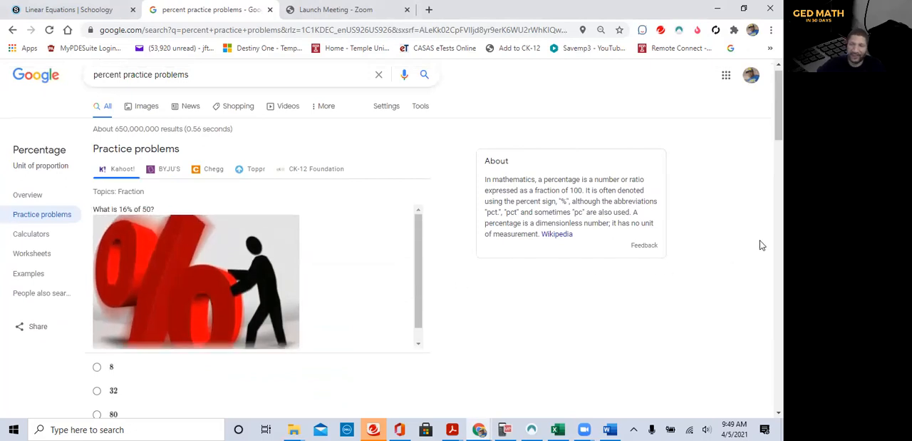
{"action": "scroll", "scroll_direction": "down", "scroll_amount": 3}
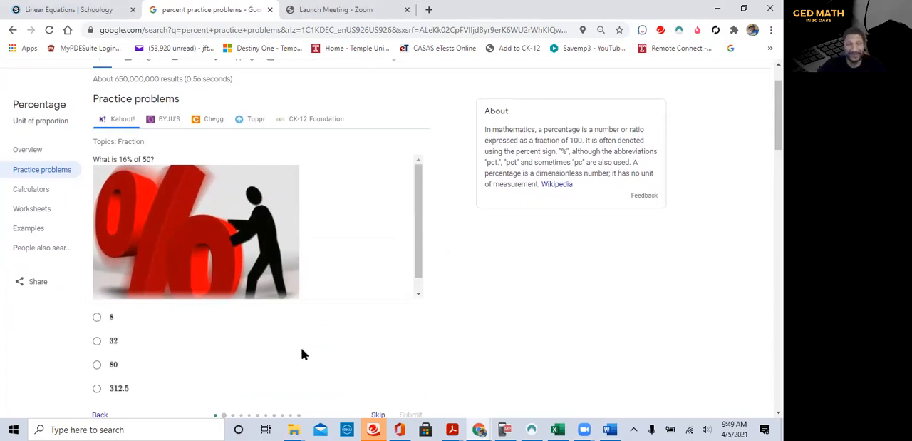
{"action": "mouse_move", "coordinate": [312, 354]}
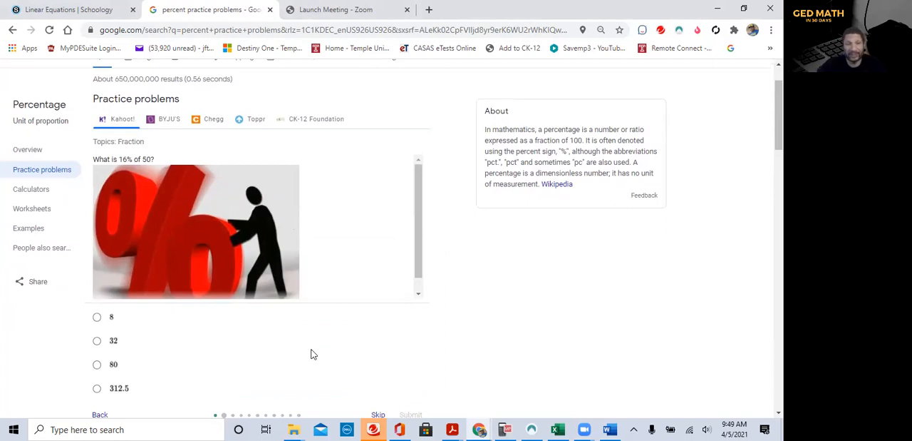
{"action": "mouse_move", "coordinate": [305, 354]}
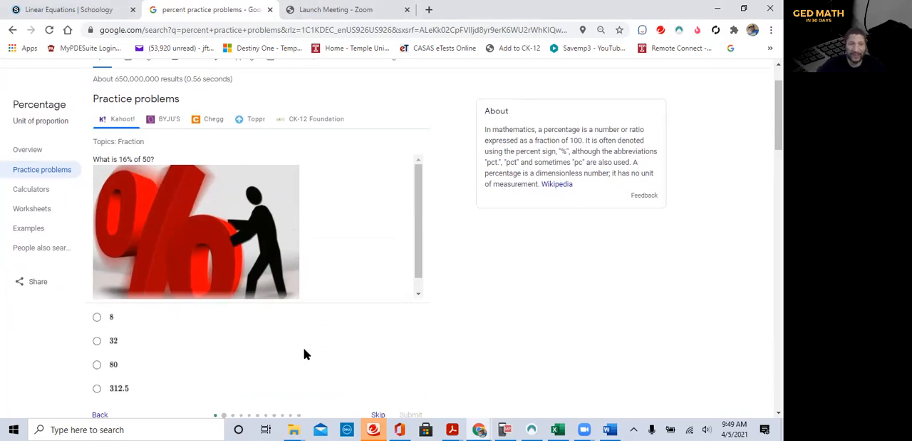
{"action": "mouse_move", "coordinate": [107, 332]}
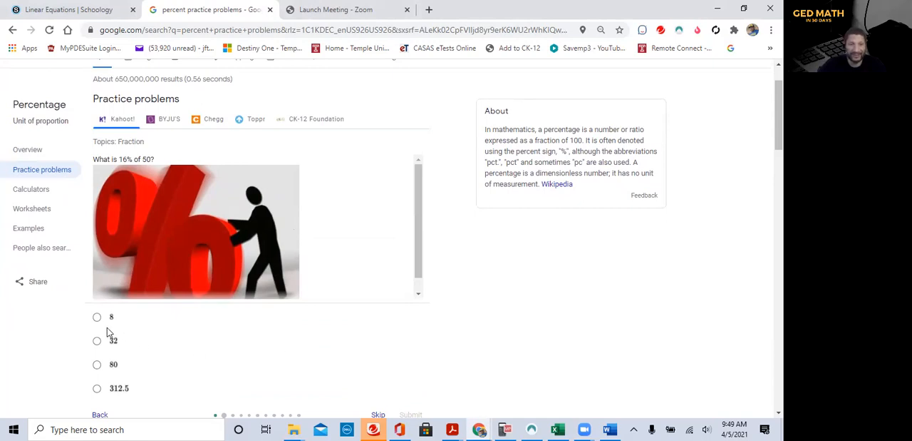
{"action": "left_click", "coordinate": [97, 317]}
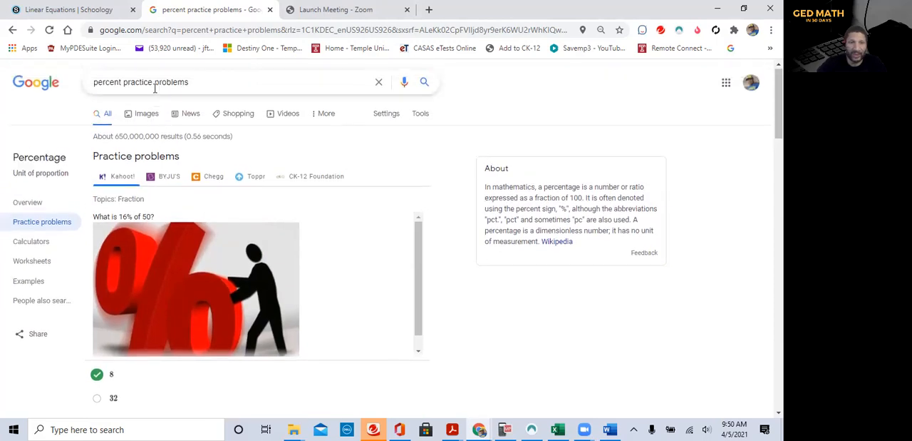
{"action": "double_click", "coordinate": [106, 81]}
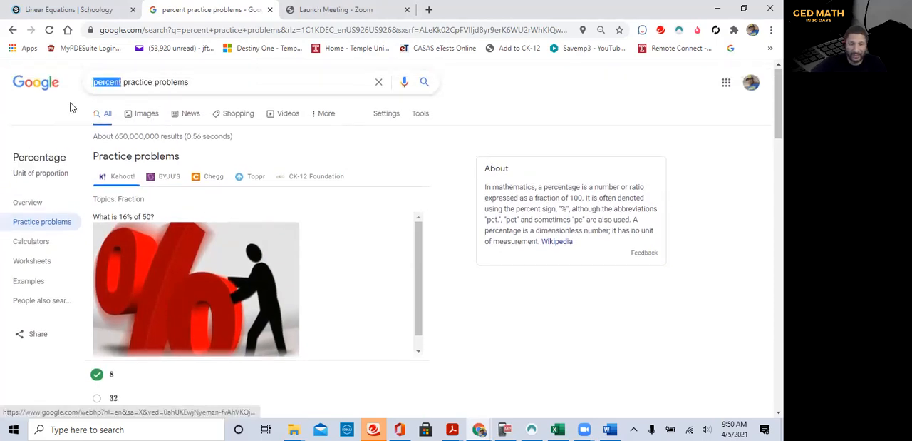
Replace the word with 'ratio' and search 'ratio and proportion practice problems'.
{"action": "type", "text": "ratio and proportio"}
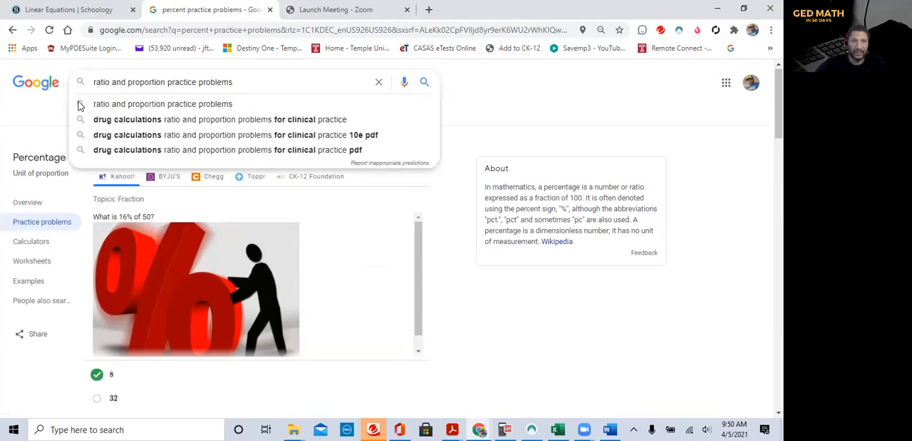
{"action": "left_click", "coordinate": [163, 103]}
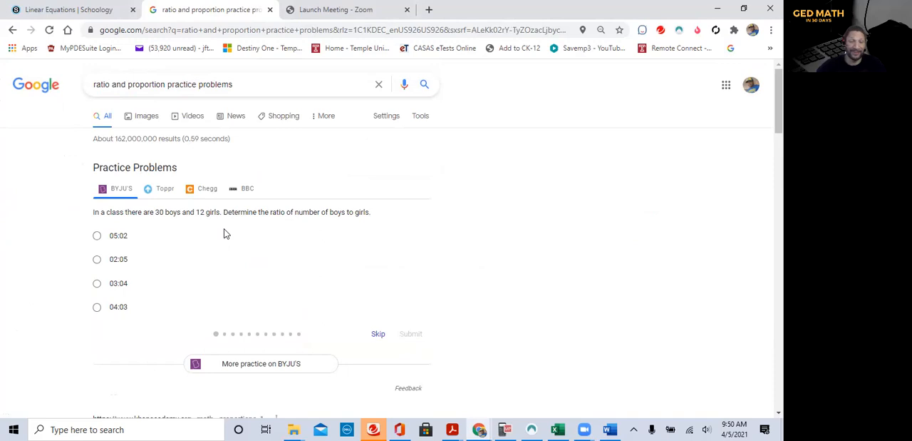
{"action": "mouse_move", "coordinate": [368, 335]}
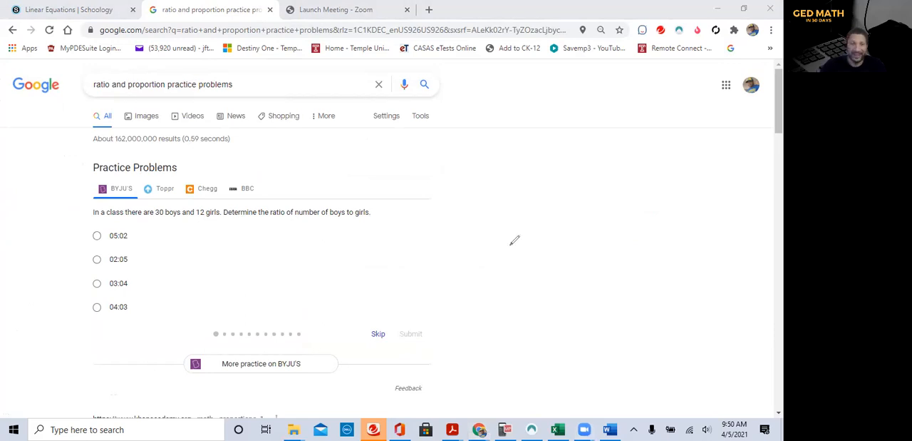
{"action": "mouse_move", "coordinate": [414, 219]}
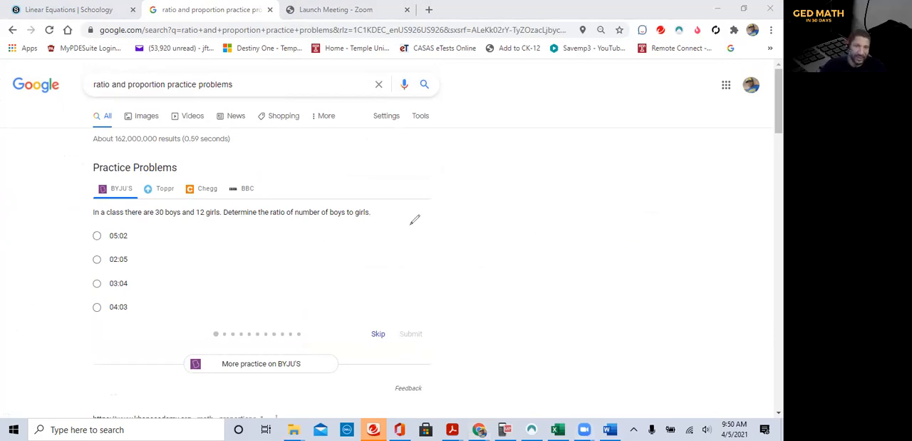
{"action": "mouse_move", "coordinate": [410, 229]}
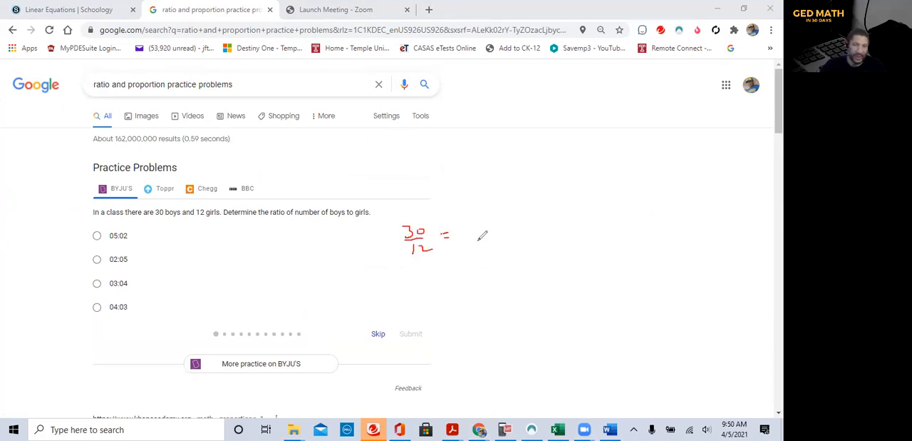
{"action": "mouse_move", "coordinate": [488, 217]}
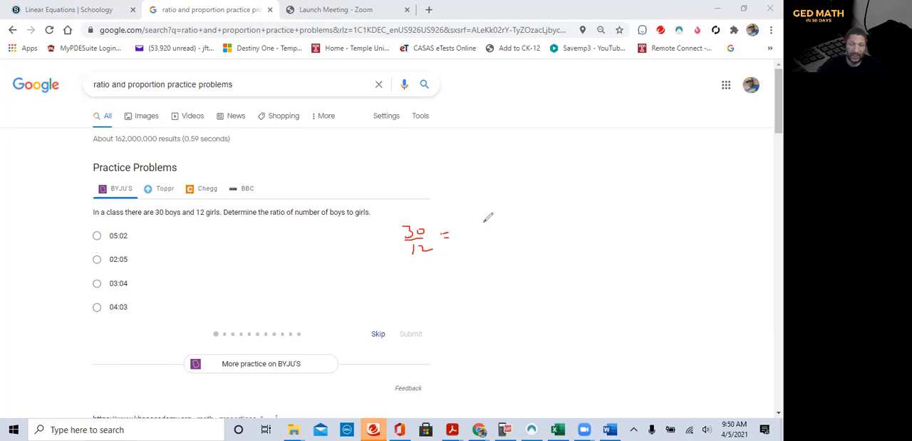
Write 30/12 = 5/2 beside the question, answer 05:02 for 30 boys to 12 girls, and submit.
{"action": "left_click_drag", "start_coordinate": [467, 224], "coordinate": [474, 214]}
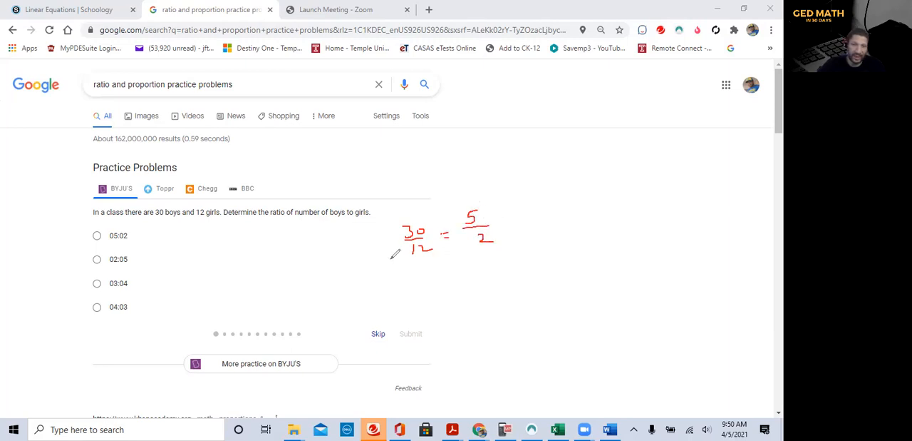
{"action": "mouse_move", "coordinate": [366, 237]}
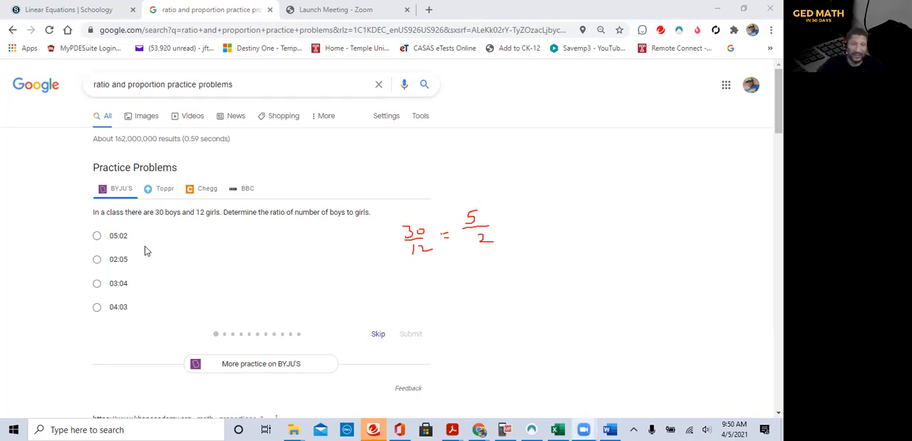
{"action": "left_click", "coordinate": [97, 235]}
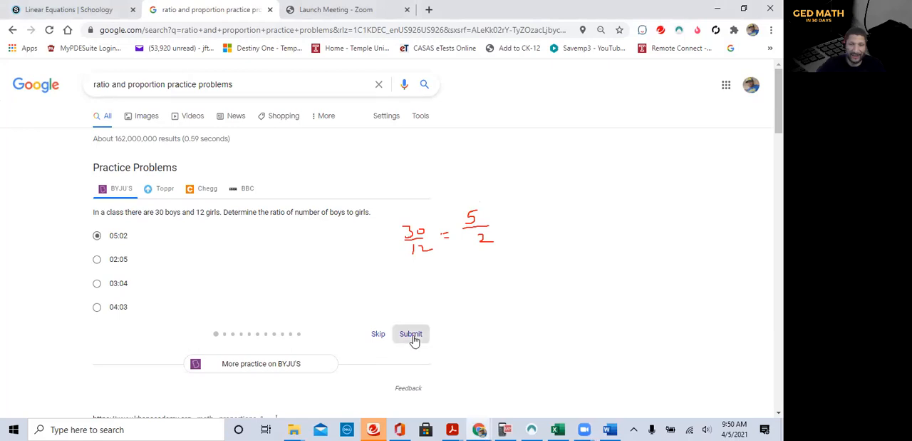
{"action": "left_click", "coordinate": [410, 332]}
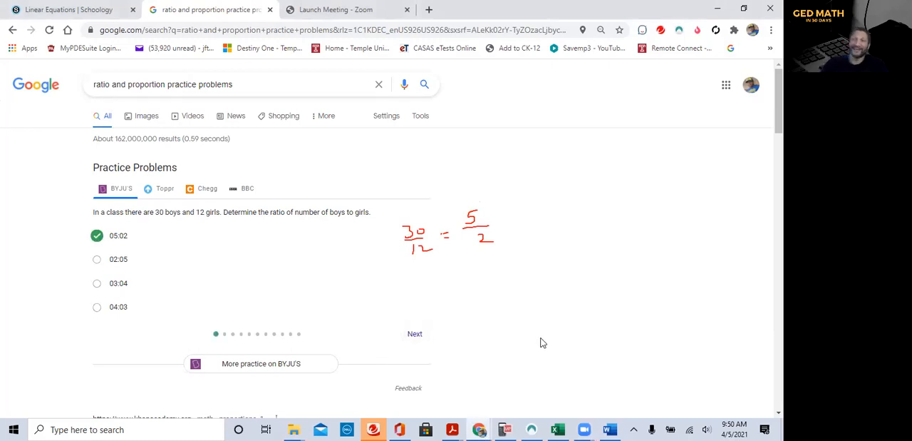